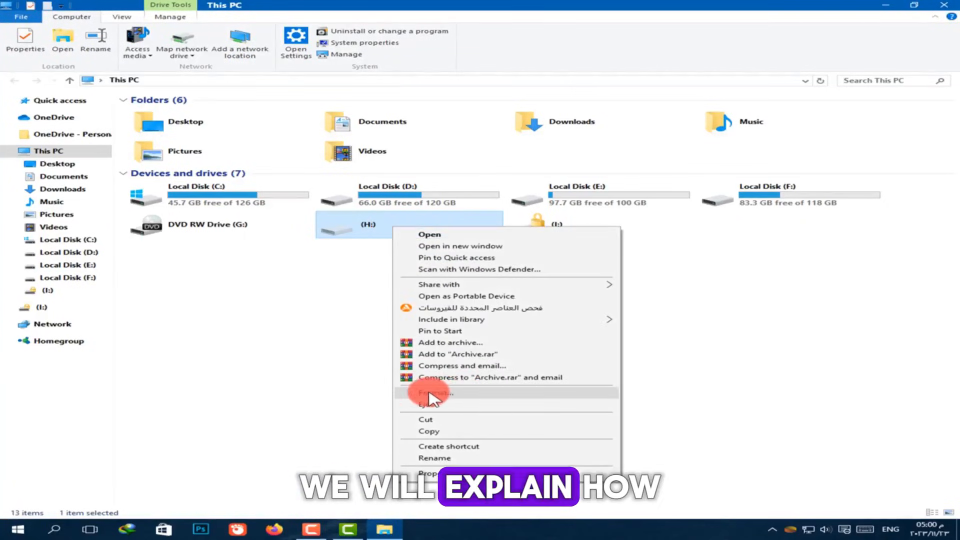
- Attempt a quick format of drive H: with default settings, confirming the data-erase warning
{"action": "left_click", "coordinate": [446, 392]}
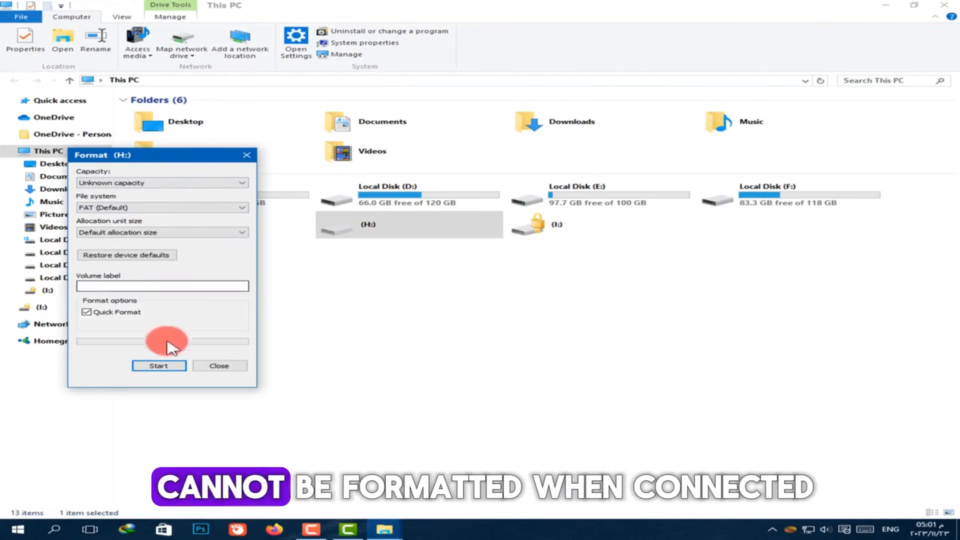
{"action": "left_click", "coordinate": [159, 366]}
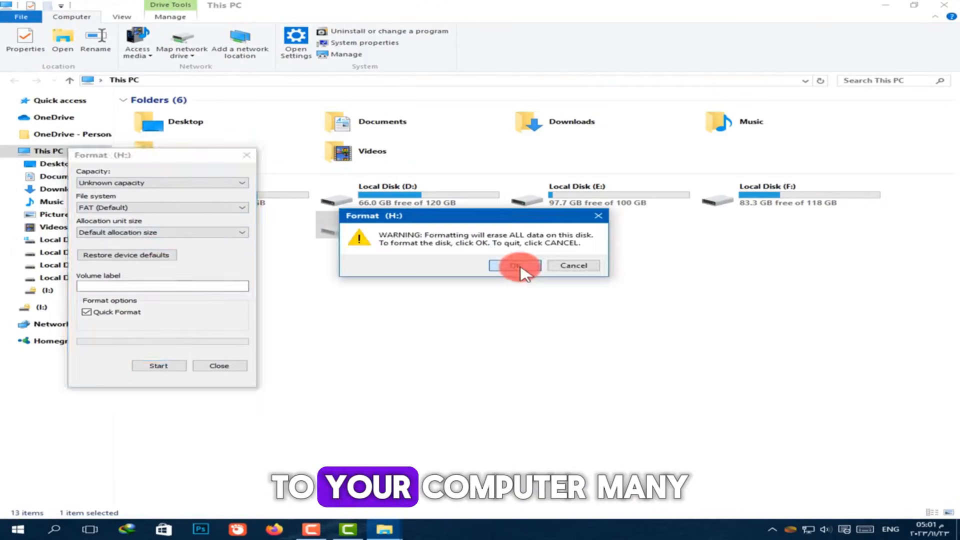
{"action": "left_click", "coordinate": [515, 265]}
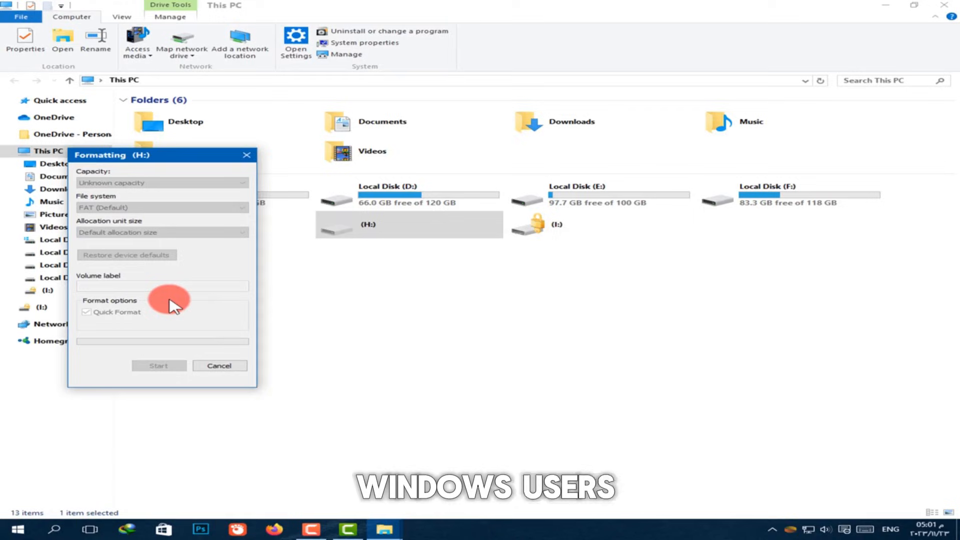
{"action": "left_click", "coordinate": [159, 365]}
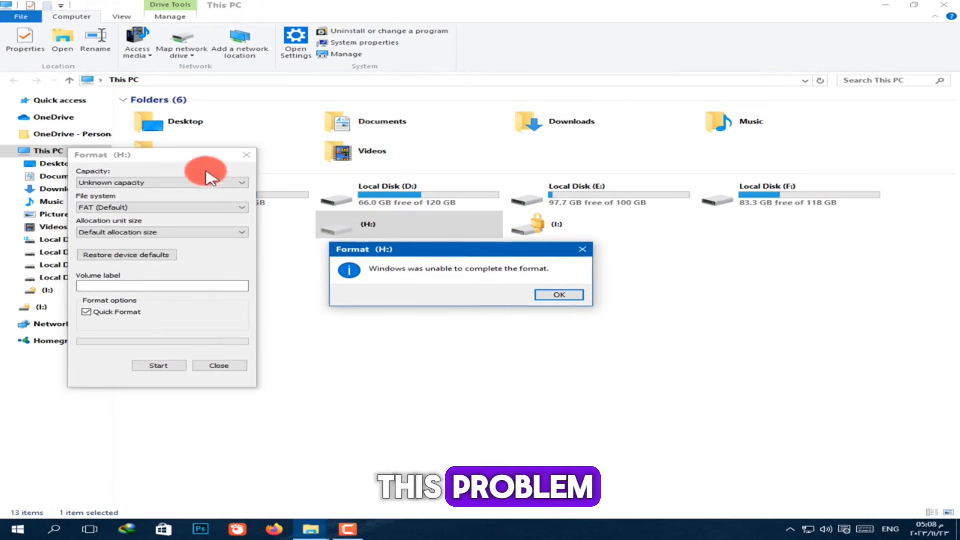
{"action": "mouse_move", "coordinate": [447, 276]}
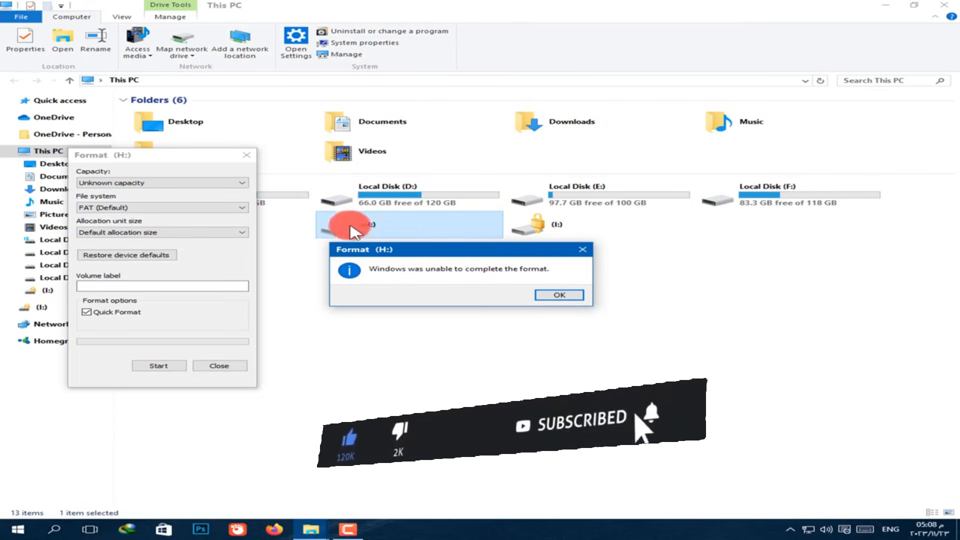
{"action": "mouse_move", "coordinate": [331, 227]}
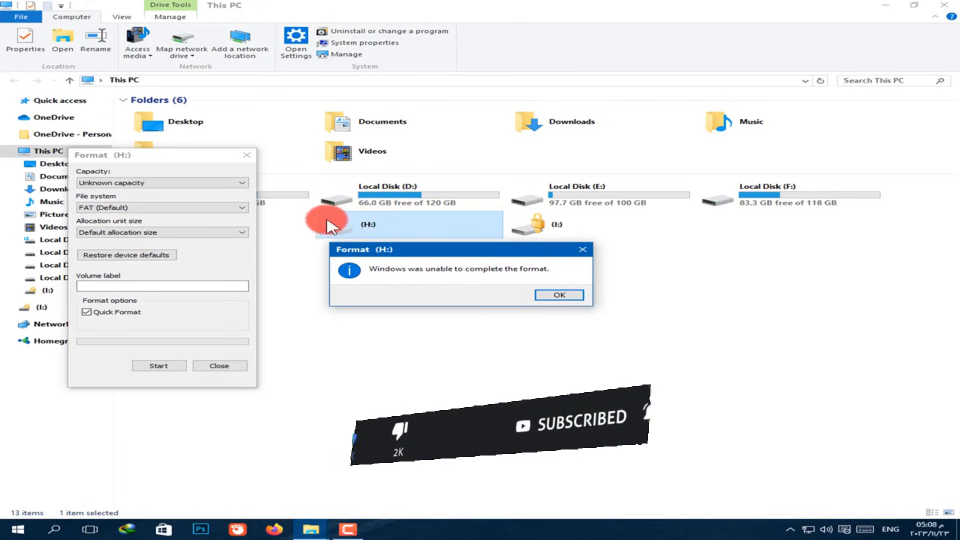
{"action": "mouse_move", "coordinate": [392, 236]}
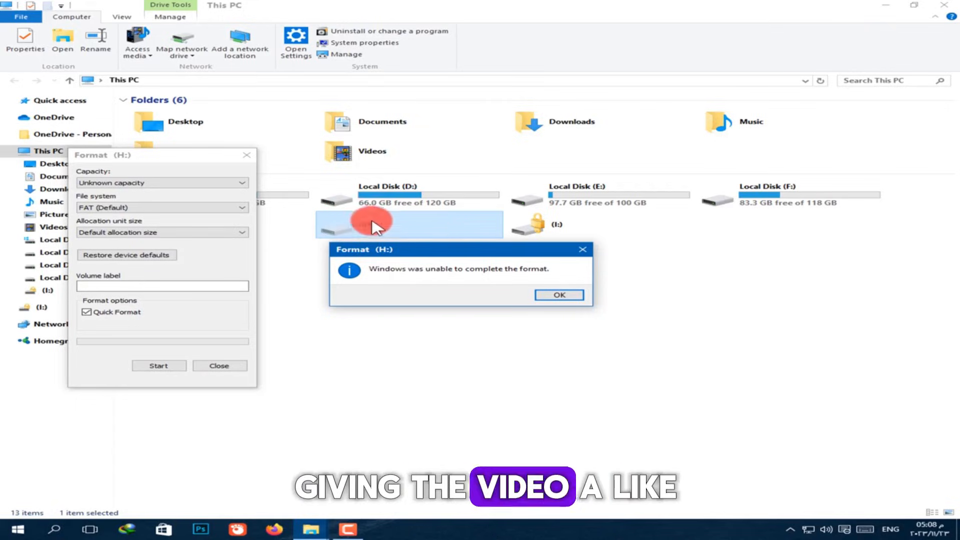
{"action": "mouse_move", "coordinate": [426, 223]}
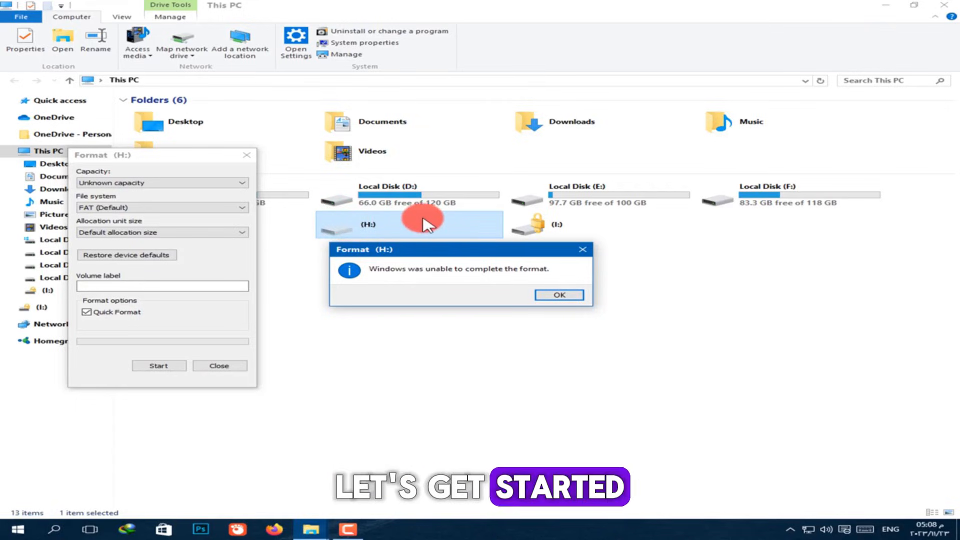
{"action": "mouse_move", "coordinate": [436, 231]}
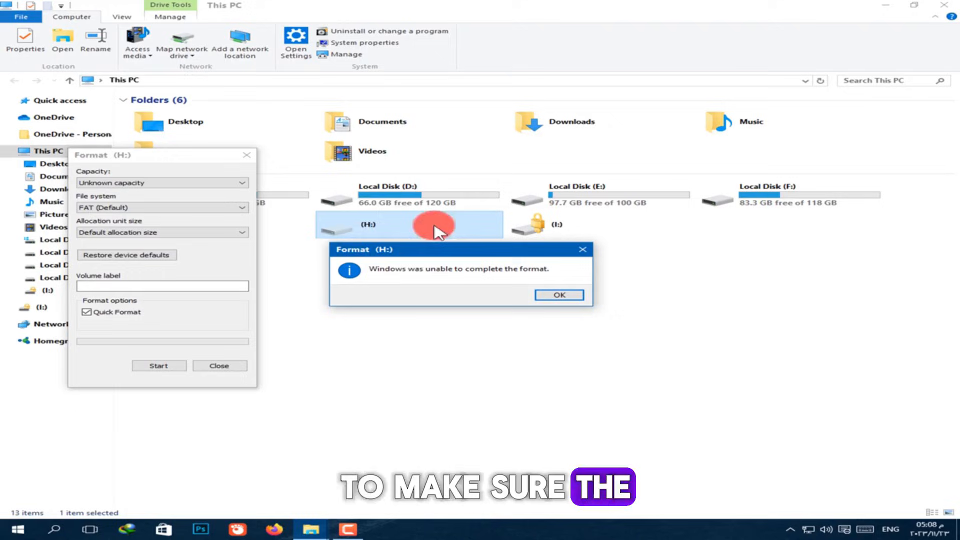
{"action": "mouse_move", "coordinate": [383, 217]}
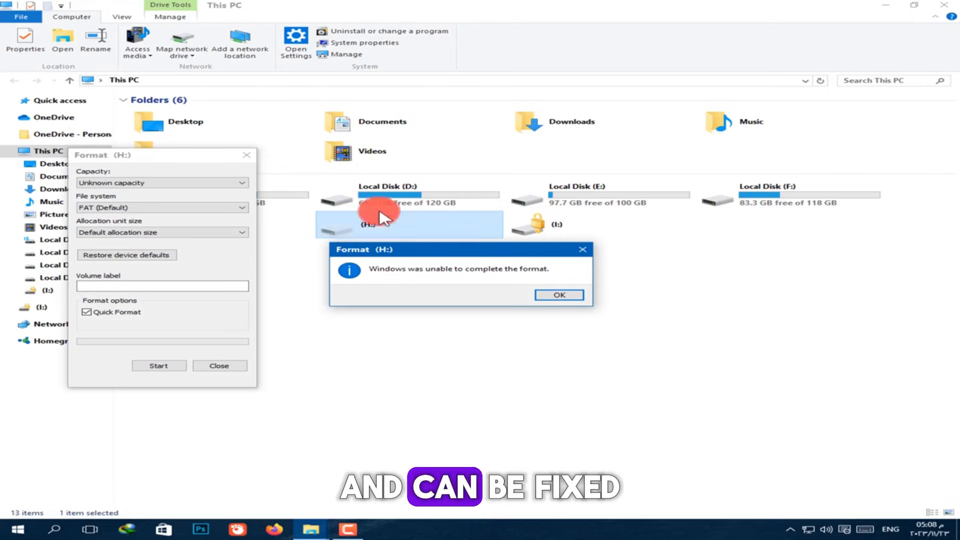
{"action": "mouse_move", "coordinate": [323, 233]}
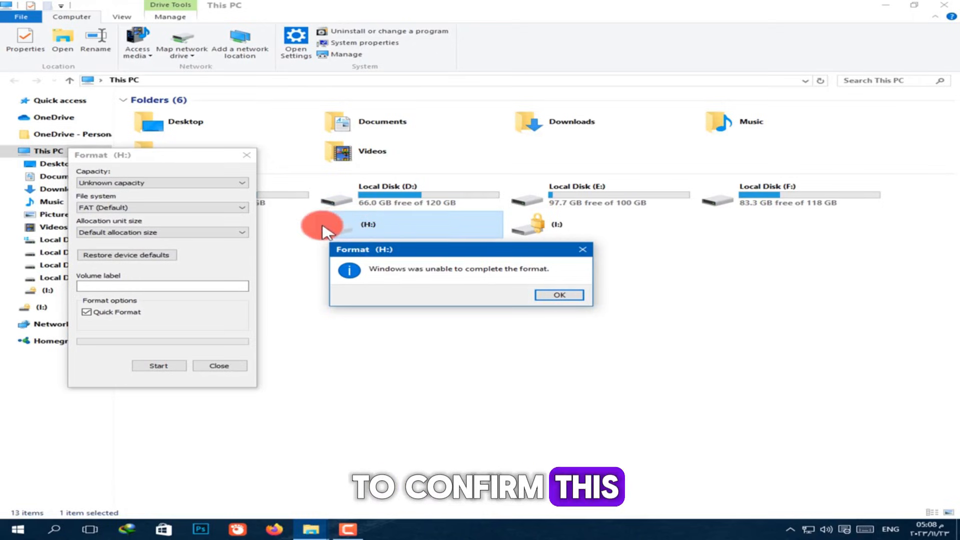
- Dismiss the failed format and inspect drive H:'s Properties, including the Hardware details
{"action": "left_click", "coordinate": [558, 294]}
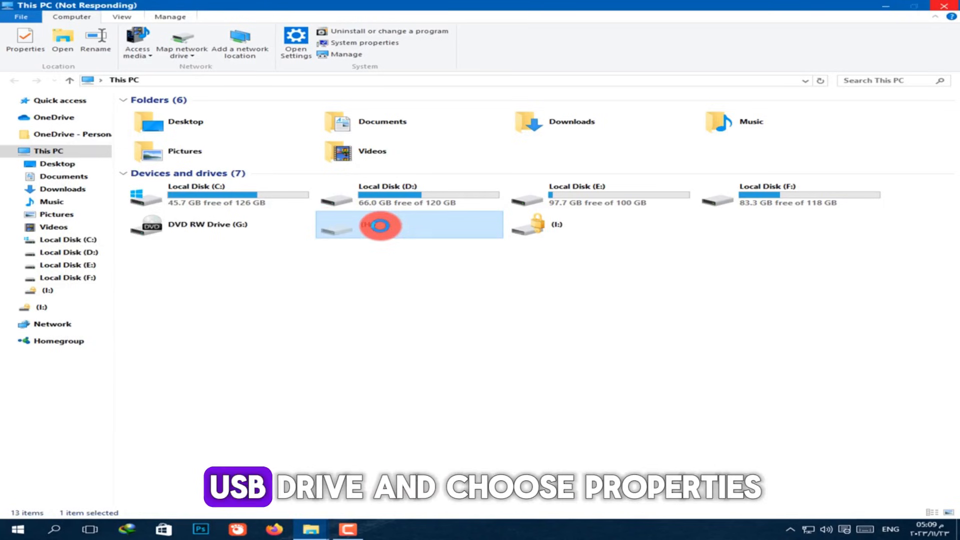
{"action": "right_click", "coordinate": [380, 225]}
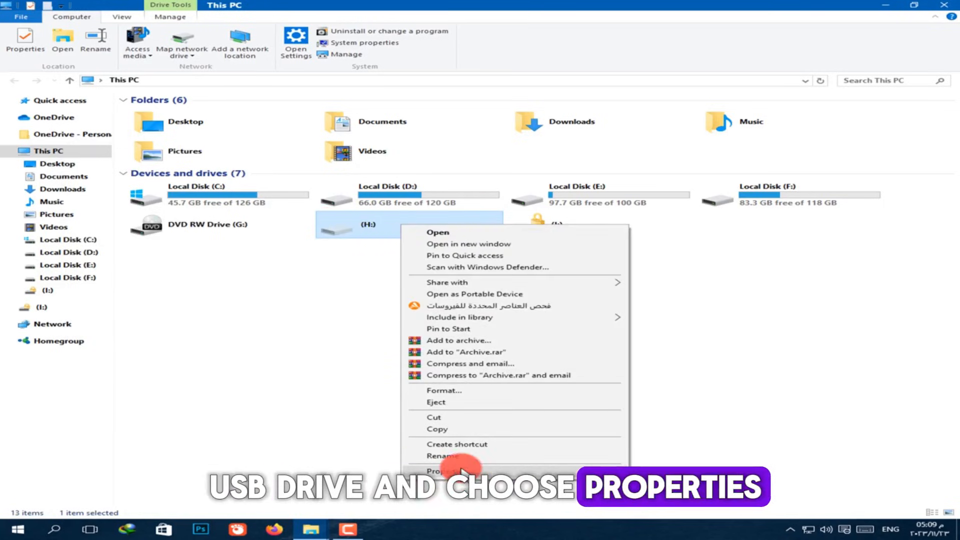
{"action": "left_click", "coordinate": [441, 471]}
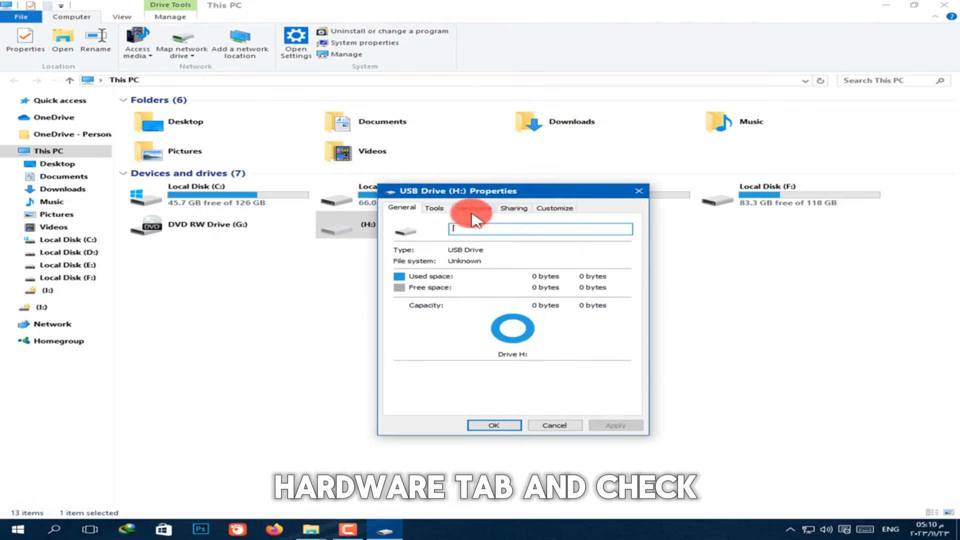
{"action": "left_click", "coordinate": [471, 208]}
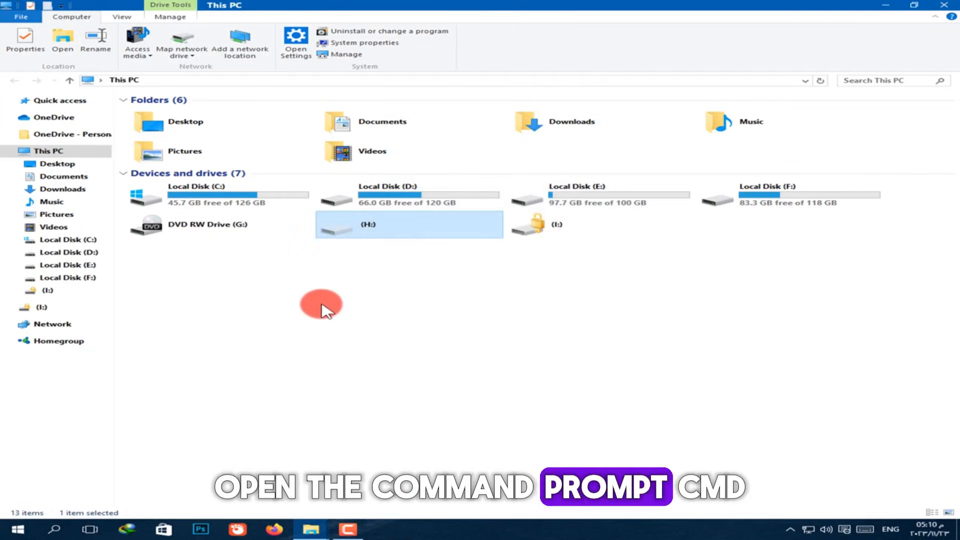
- Search Start for cmd and run Command Prompt as administrator
{"action": "left_click", "coordinate": [17, 528]}
{"action": "type", "text": "c"}
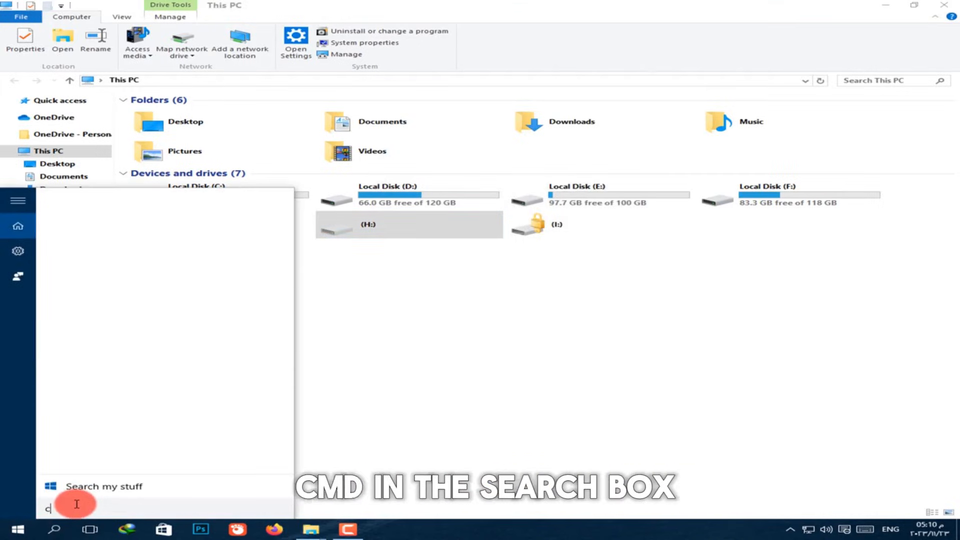
{"action": "type", "text": "md"}
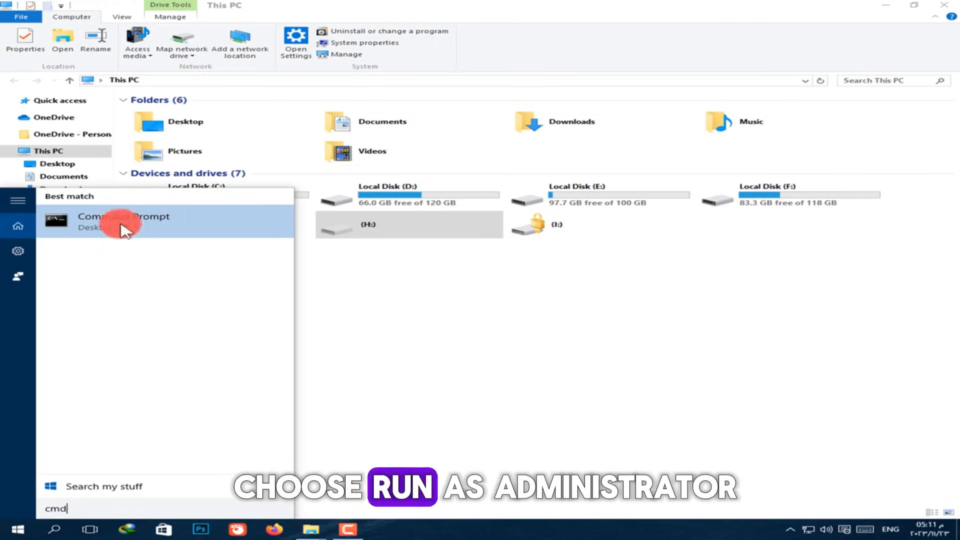
{"action": "right_click", "coordinate": [122, 220]}
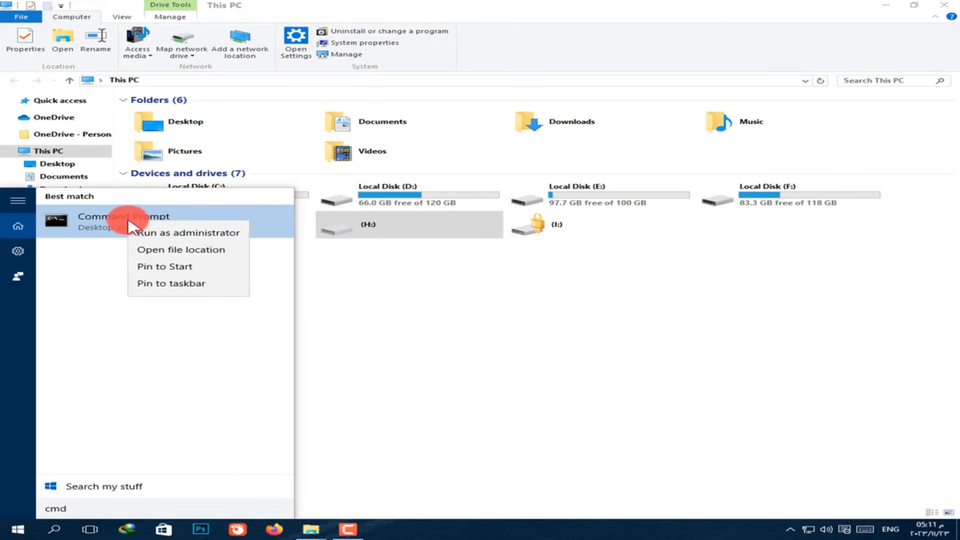
{"action": "left_click", "coordinate": [187, 232]}
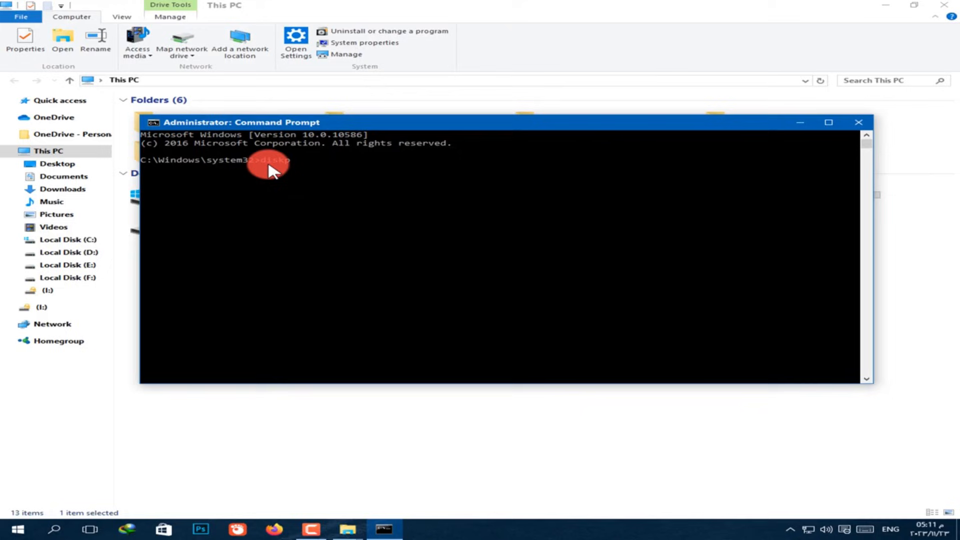
- Run diskpart and list the attached disks, showing disks 0, 1 and 2 online
{"action": "type", "text": "art"}
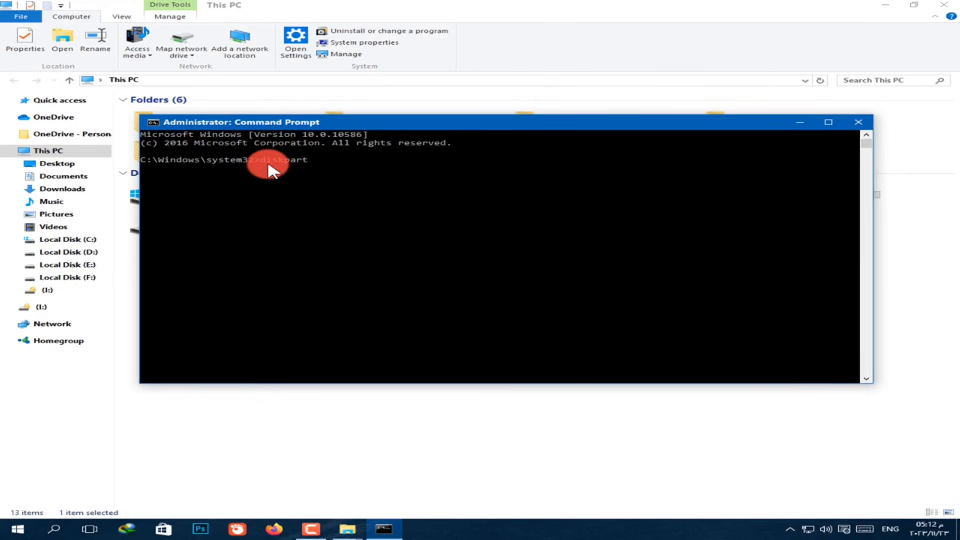
{"action": "key", "text": "Return"}
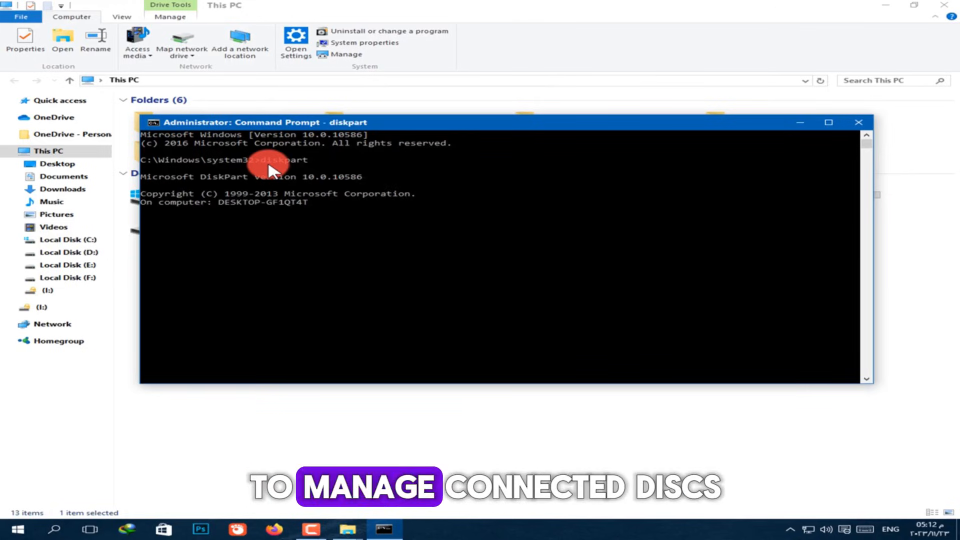
{"action": "key", "text": "Return"}
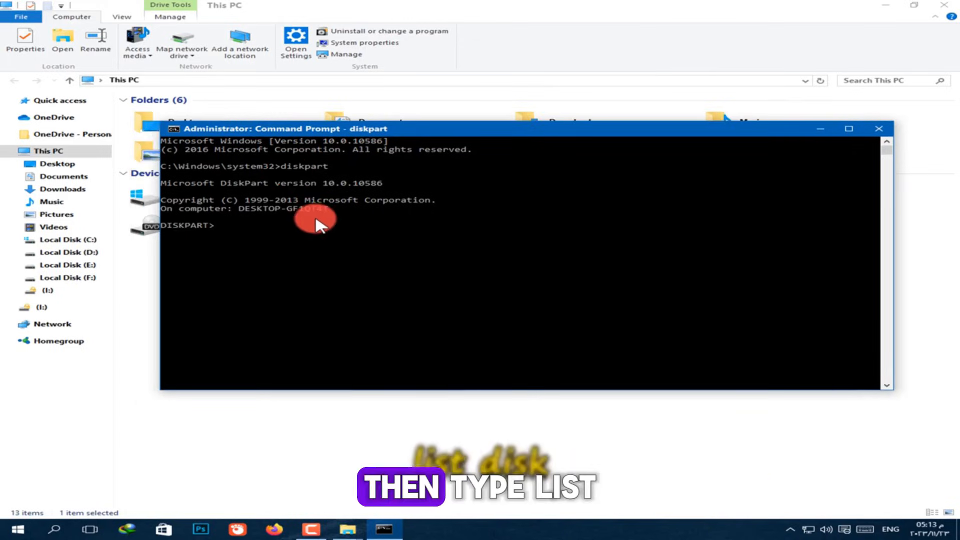
{"action": "type", "text": "list disk"}
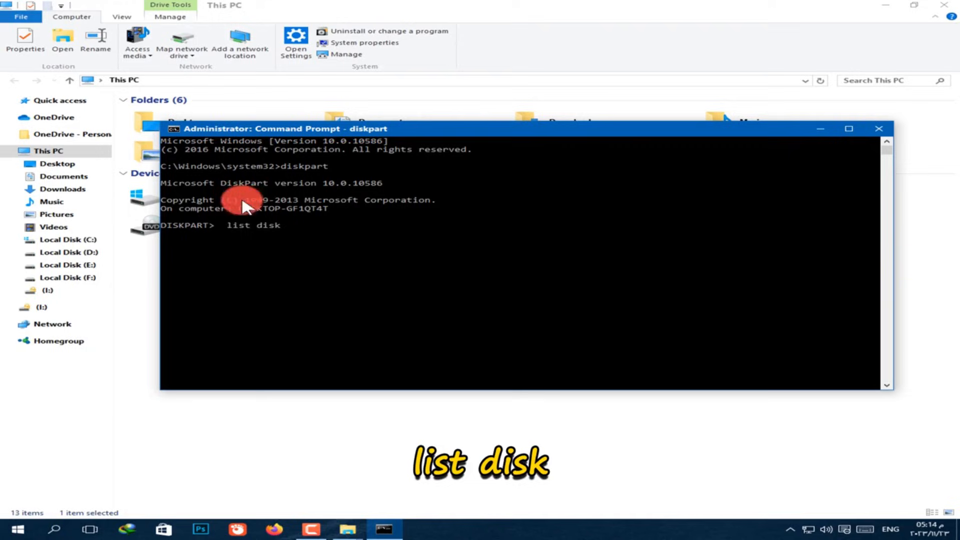
{"action": "key", "text": "Return"}
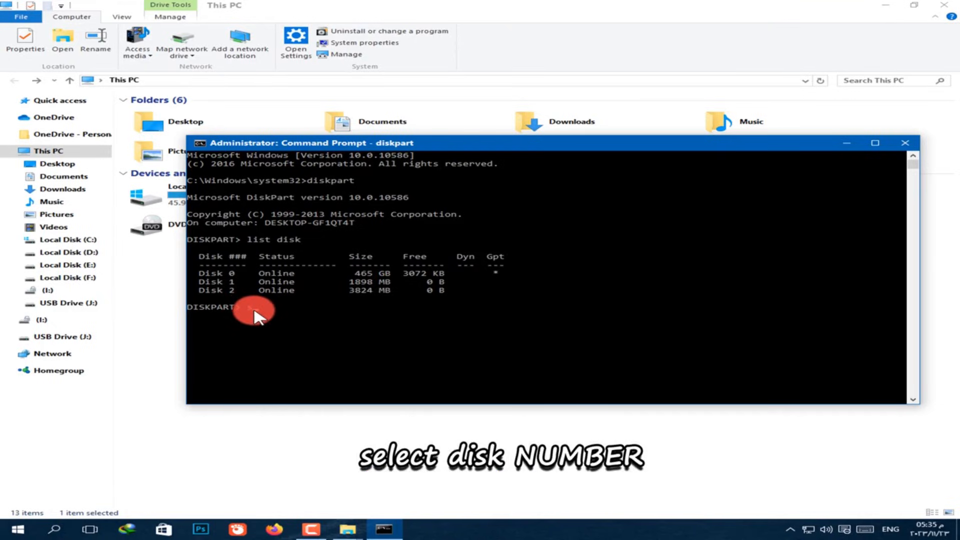
- Select disk 1 and run clean, which fails with access denied, then bring up Run
{"action": "type", "text": "select disk 1"}
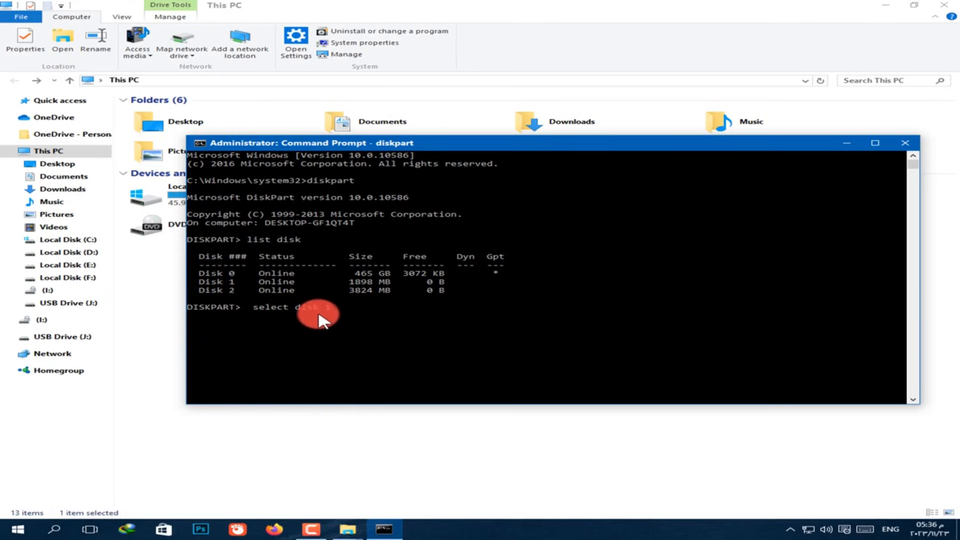
{"action": "key", "text": "Return"}
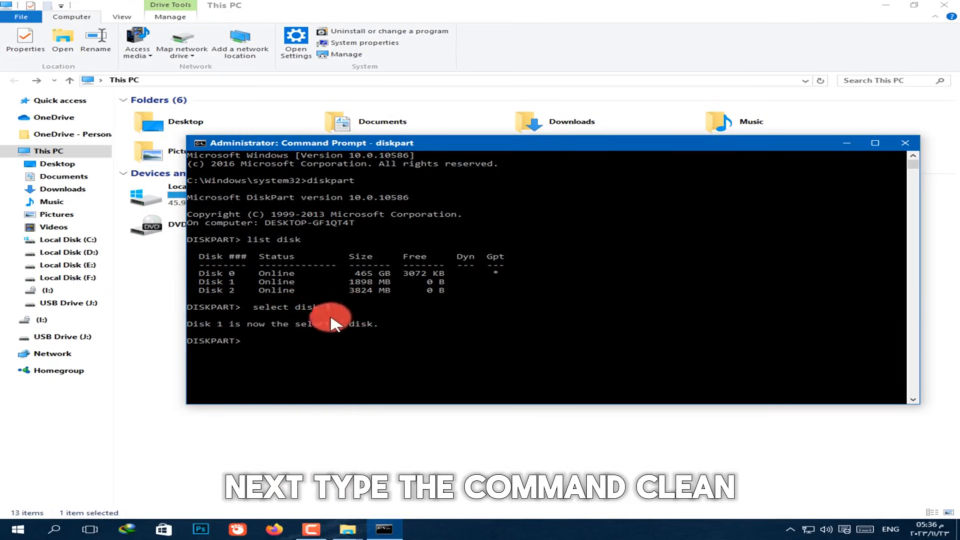
{"action": "type", "text": "clean"}
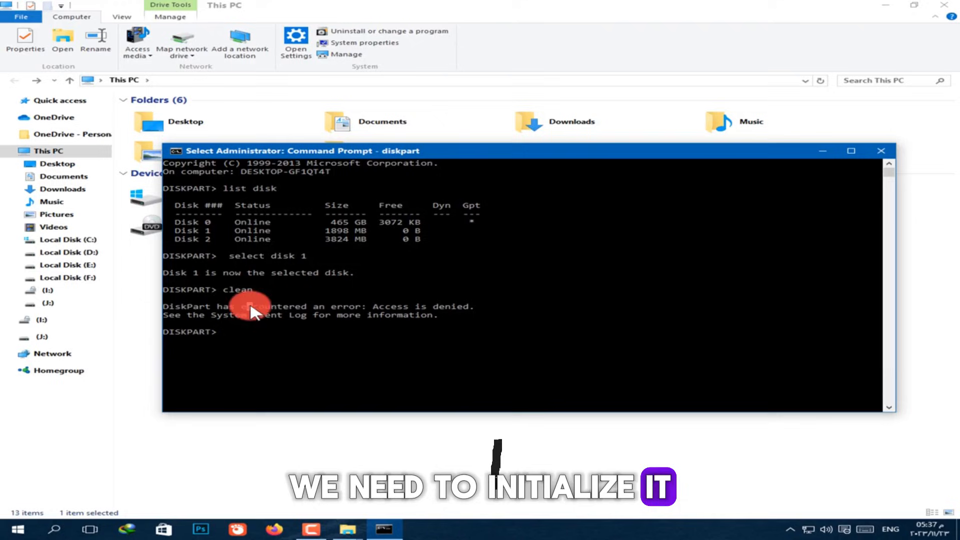
{"action": "key", "text": "Win+r"}
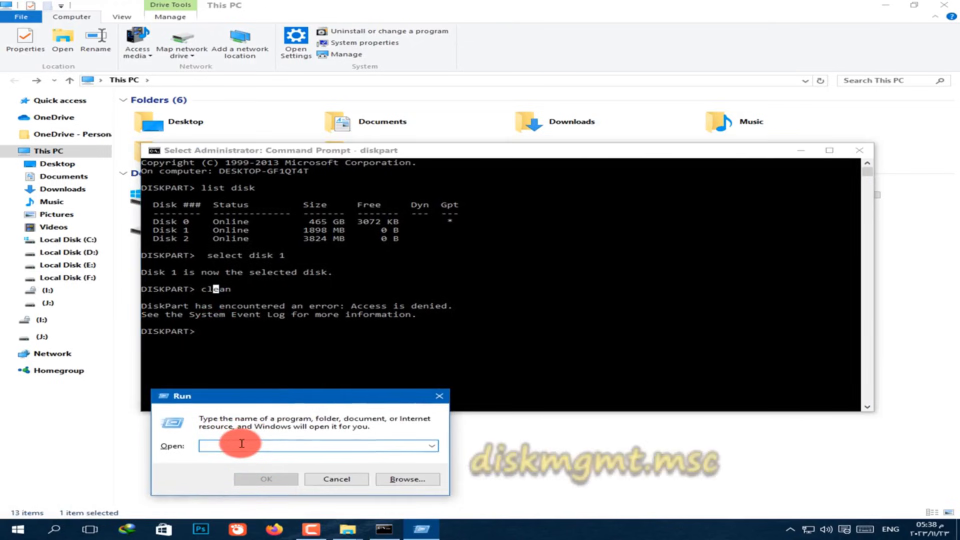
- Launch Disk Management via diskmgmt.msc
{"action": "type", "text": "d"}
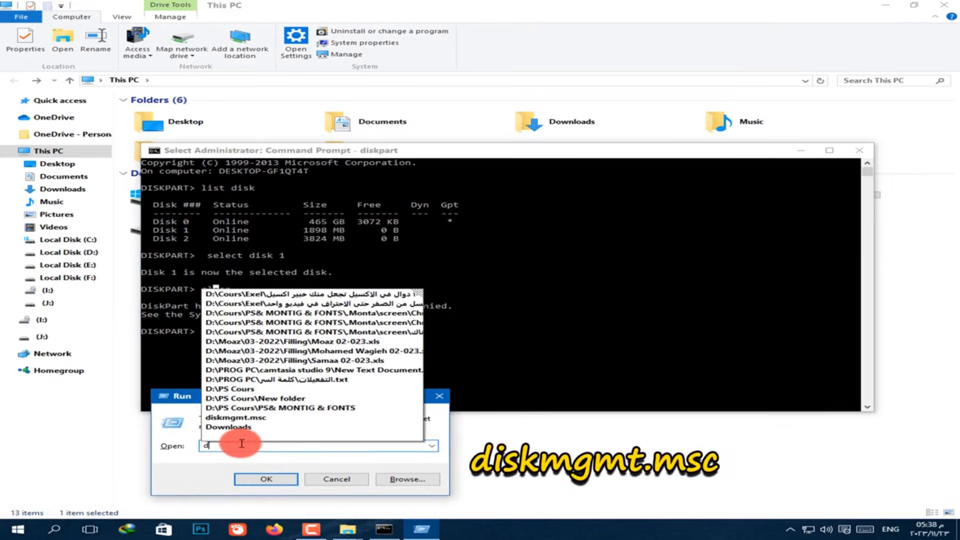
{"action": "type", "text": "iskm"}
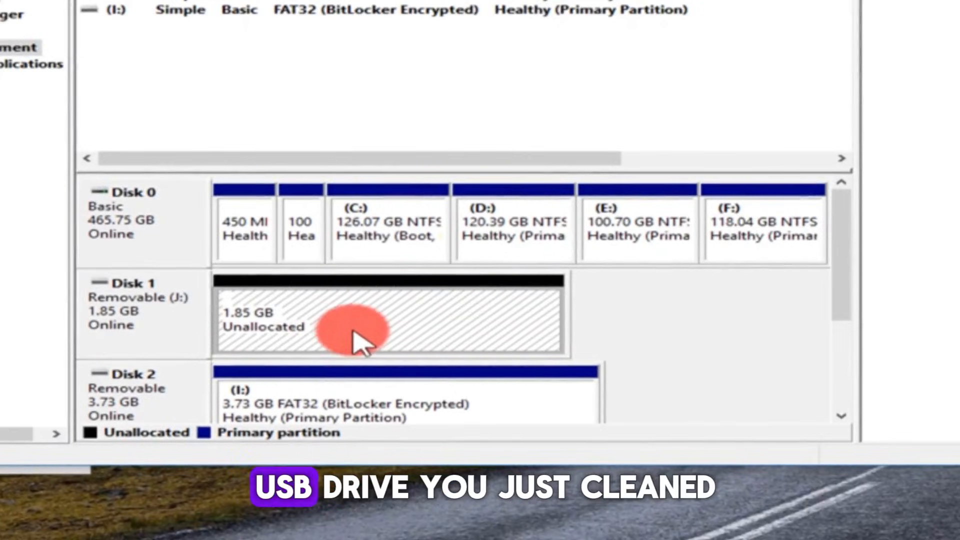
{"action": "mouse_move", "coordinate": [484, 328]}
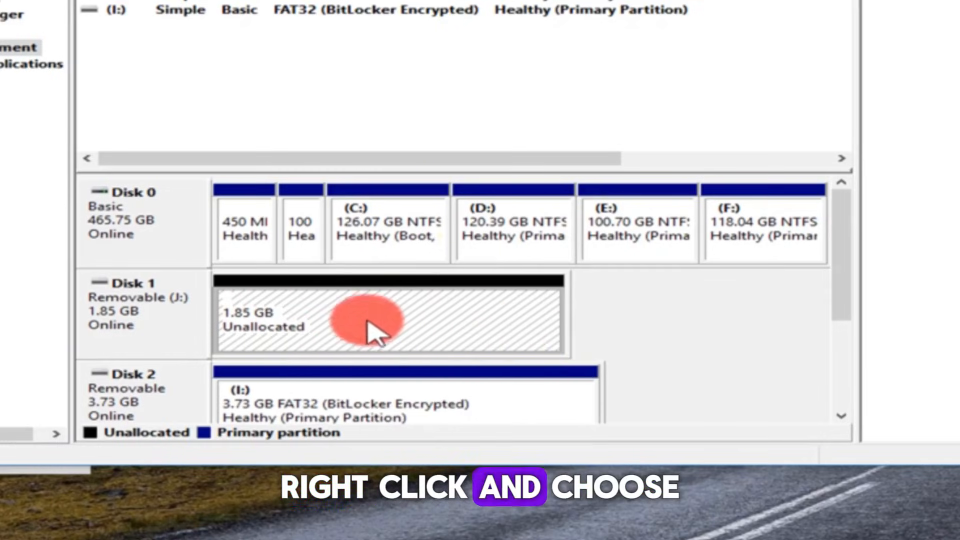
- Start the New Simple Volume Wizard on Disk 1's 1.85 GB unallocated space
{"action": "right_click", "coordinate": [367, 324]}
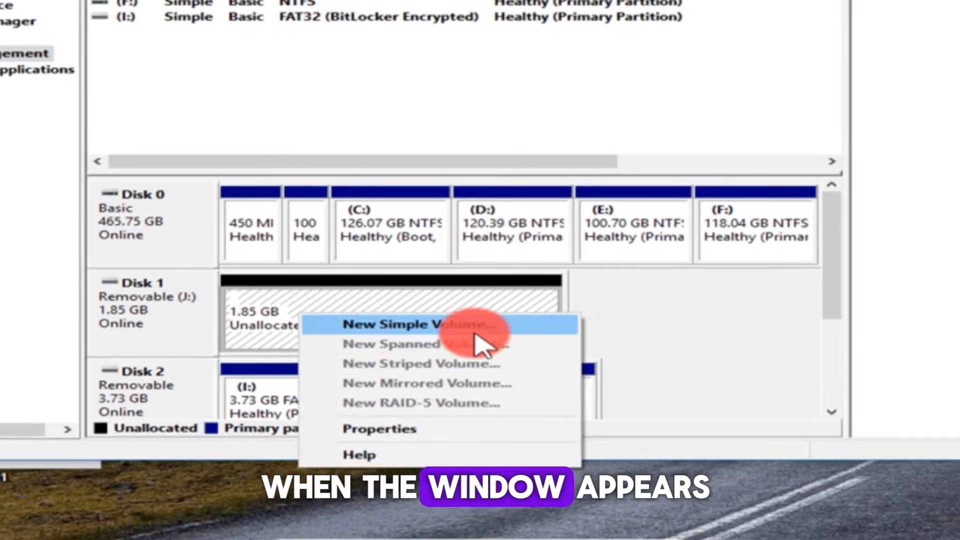
{"action": "left_click", "coordinate": [398, 324]}
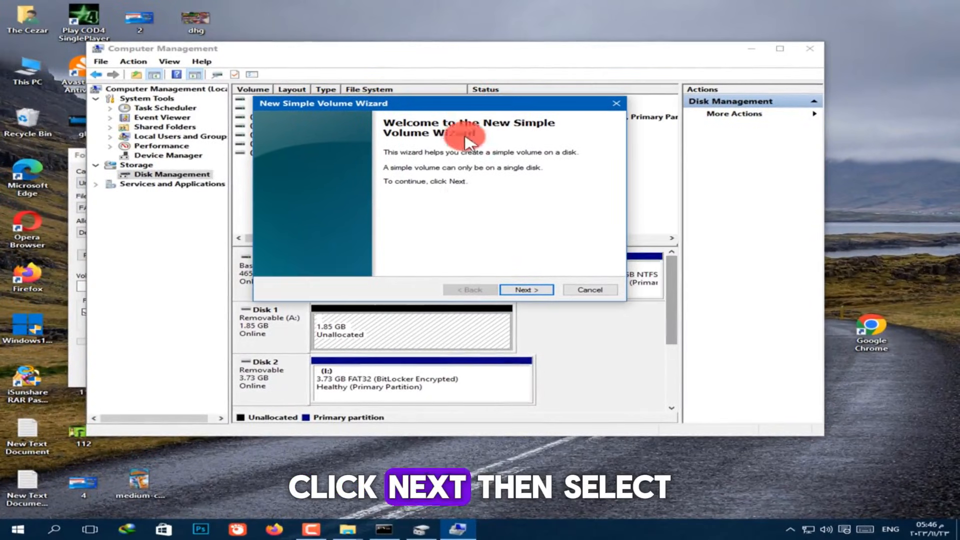
- Keep the full 1896 MB volume size and assign drive letter J
{"action": "left_click", "coordinate": [525, 289]}
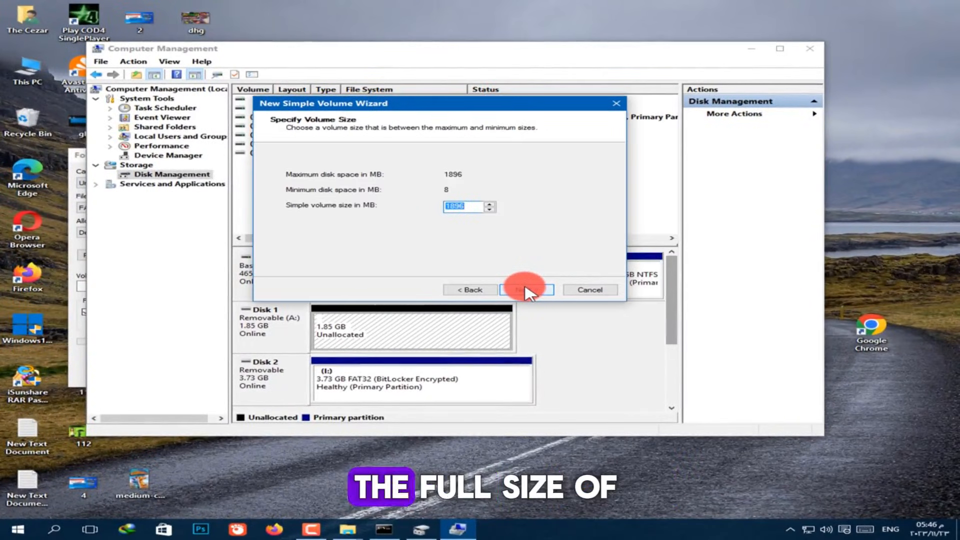
{"action": "mouse_move", "coordinate": [474, 206]}
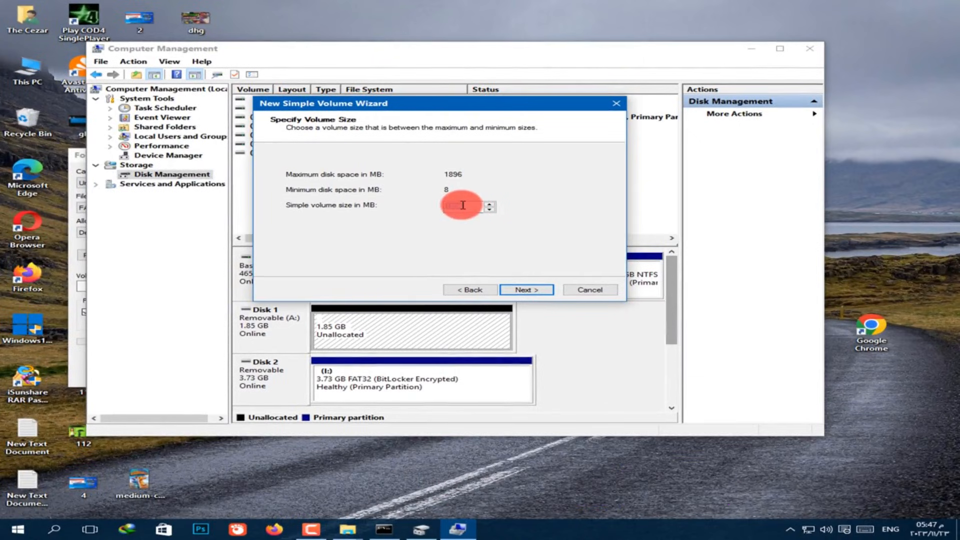
{"action": "left_click", "coordinate": [526, 289]}
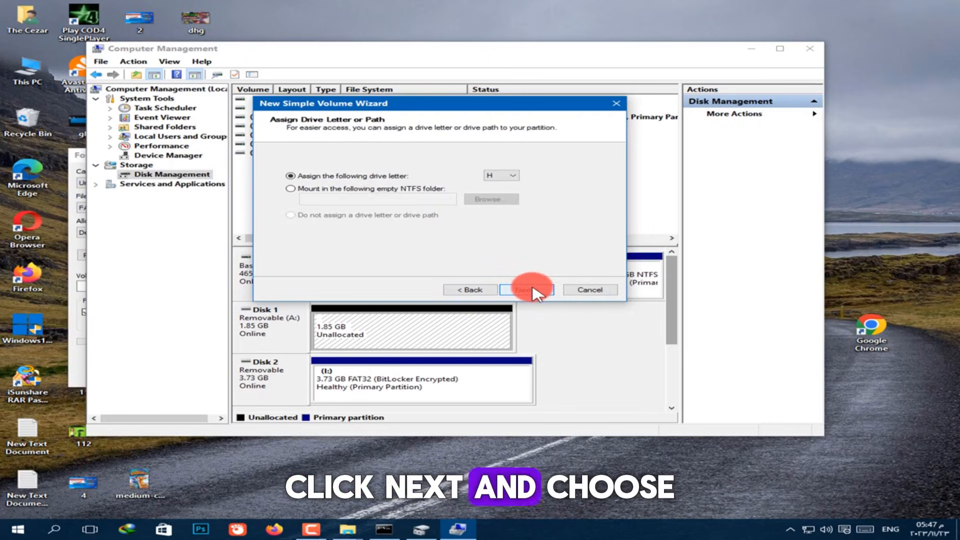
{"action": "left_click", "coordinate": [501, 175]}
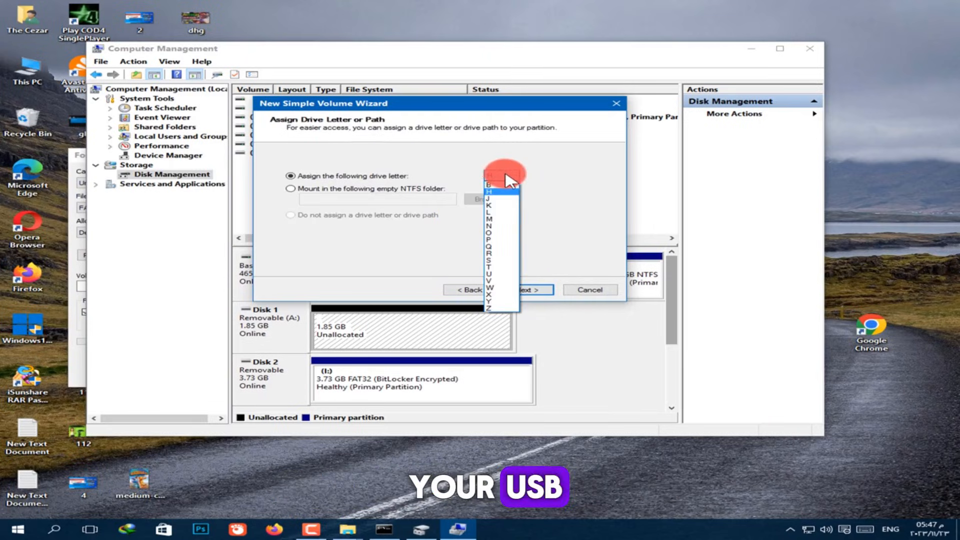
{"action": "left_click", "coordinate": [489, 191]}
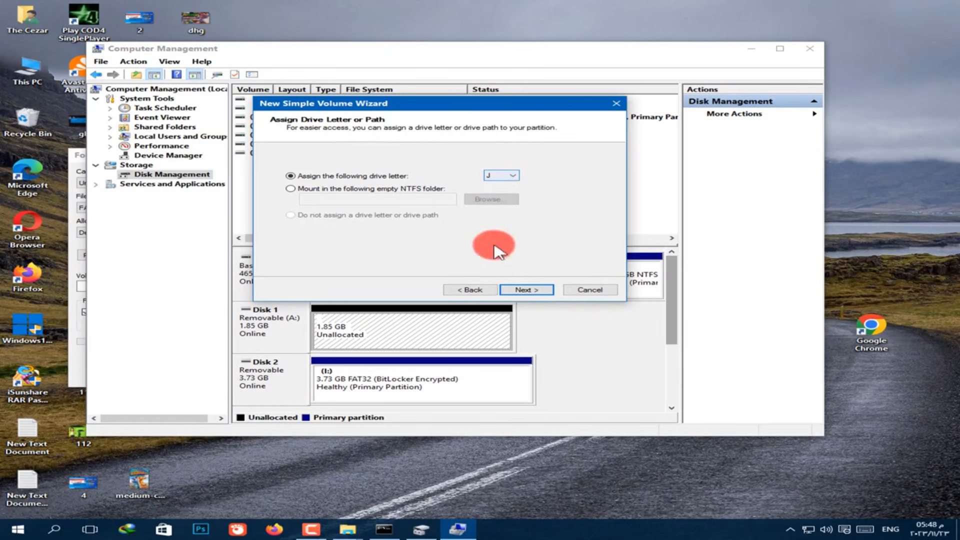
- Keep the FAT format settings and finish creating the new volume
{"action": "left_click", "coordinate": [524, 290]}
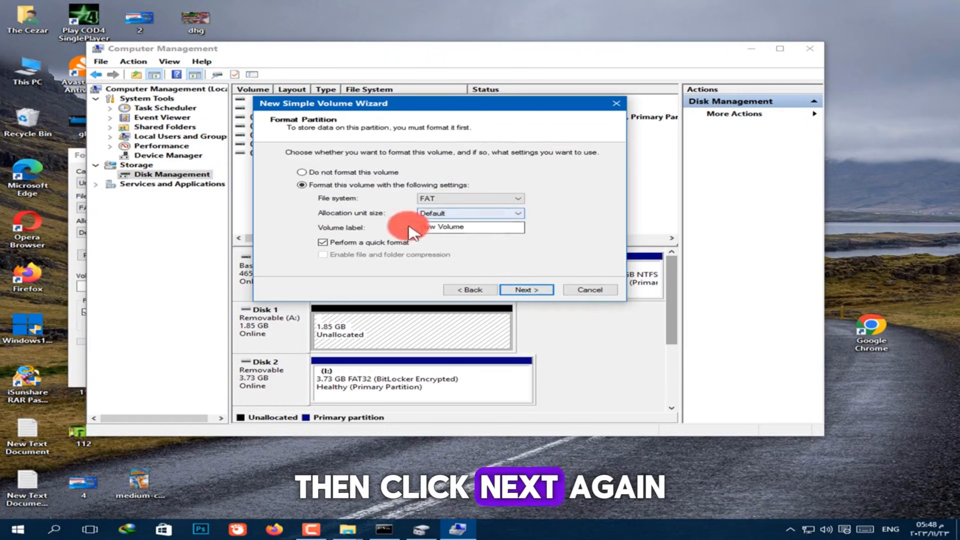
{"action": "triple_click", "coordinate": [470, 227]}
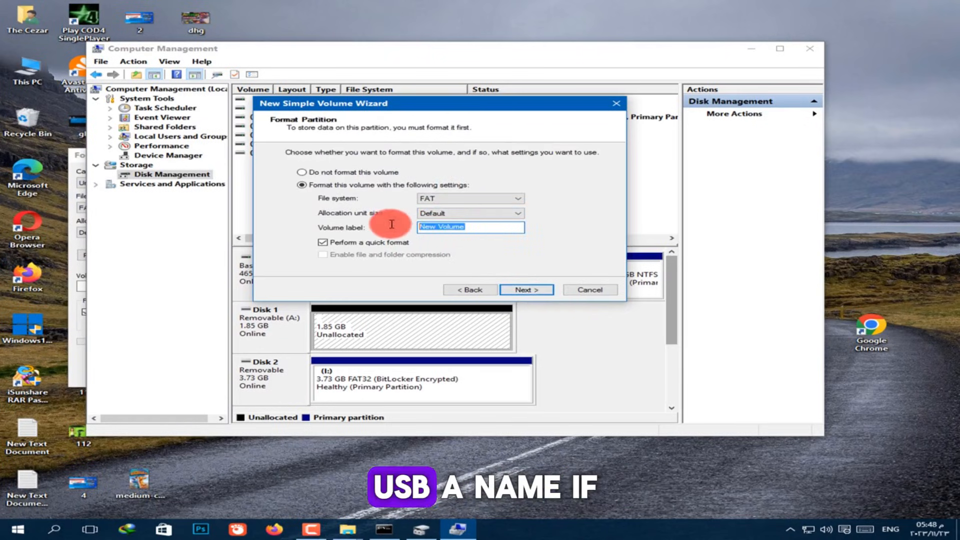
{"action": "left_click", "coordinate": [525, 289]}
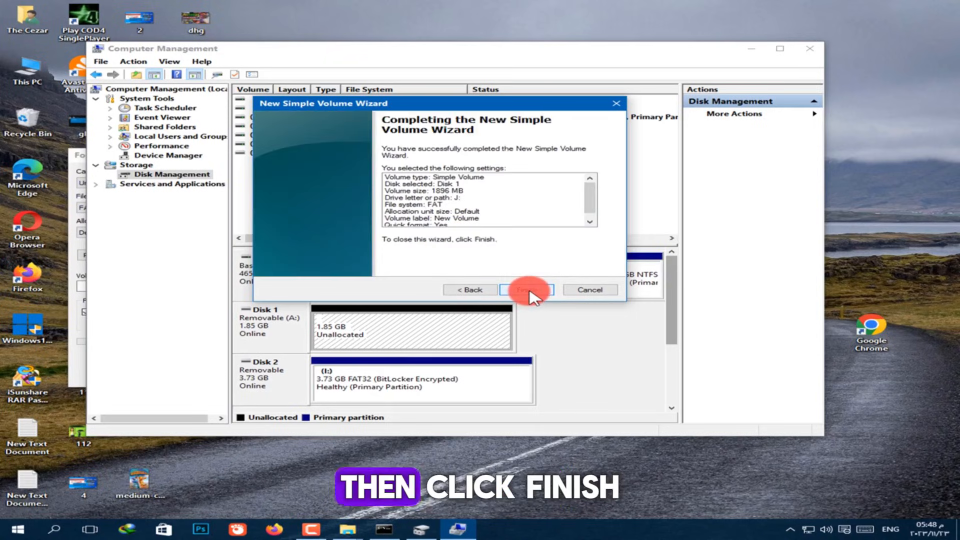
{"action": "left_click", "coordinate": [527, 289]}
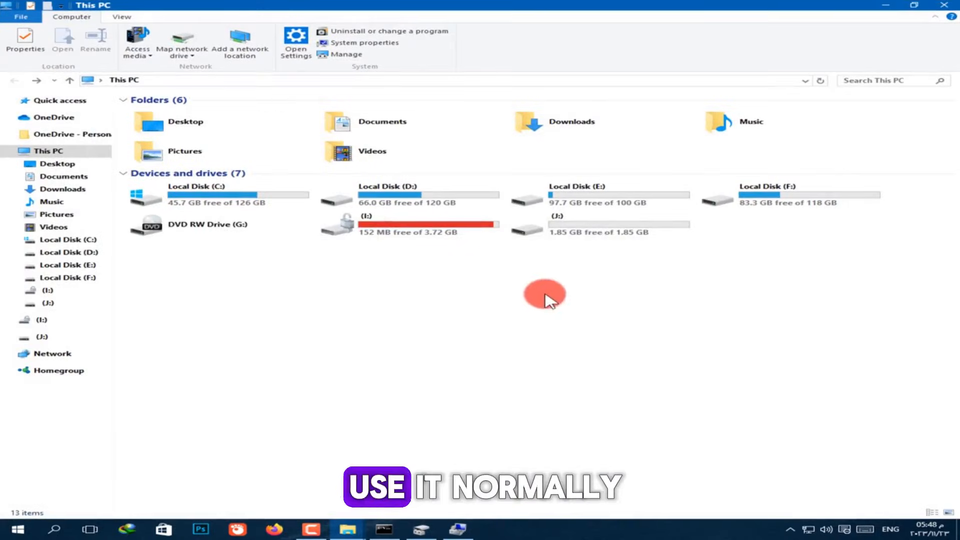
- Bring up the Format dialog for the new 1.85 GB J: drive in This PC
{"action": "right_click", "coordinate": [551, 223]}
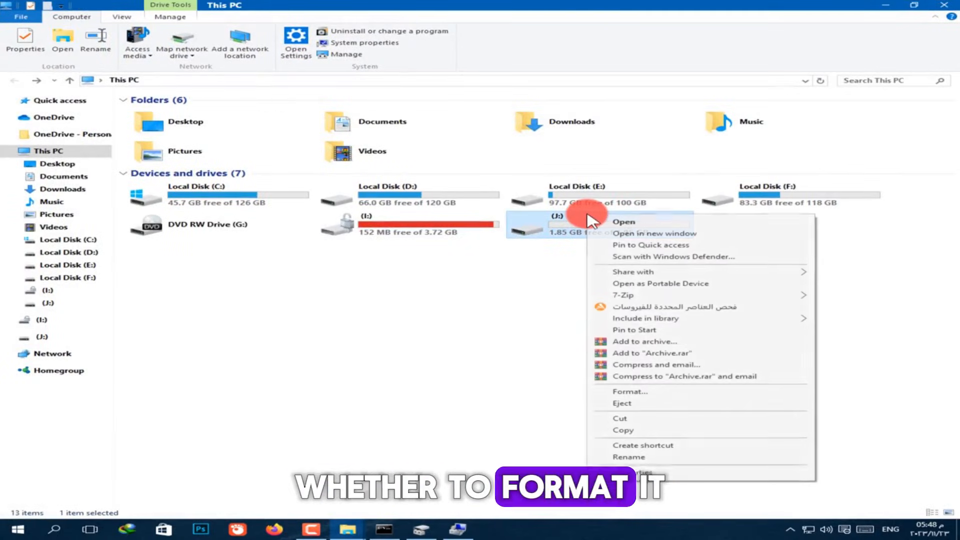
{"action": "left_click", "coordinate": [629, 391]}
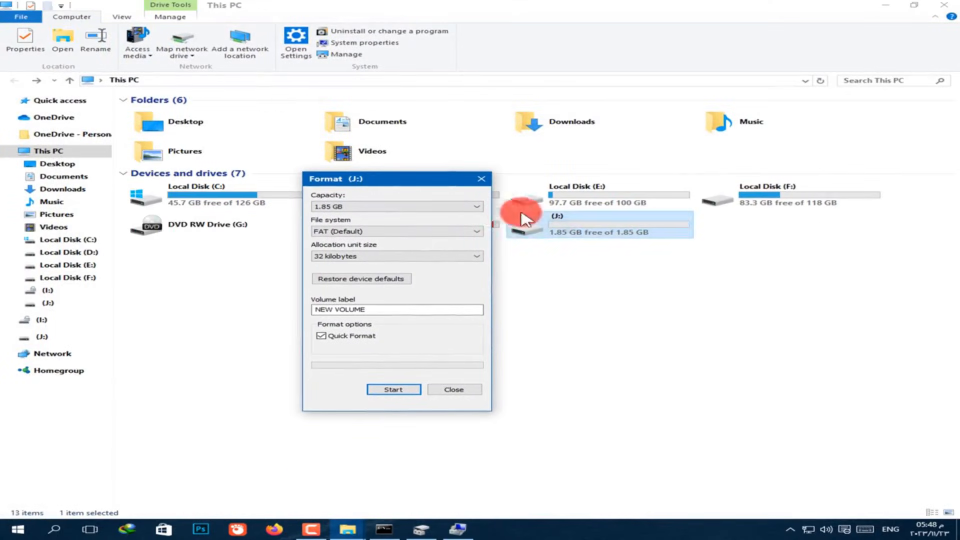
{"action": "mouse_move", "coordinate": [623, 231]}
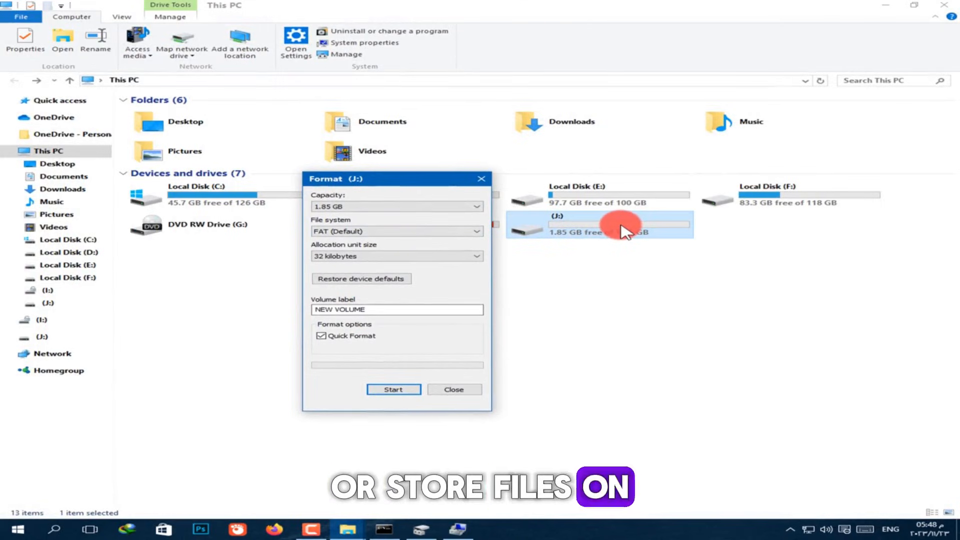